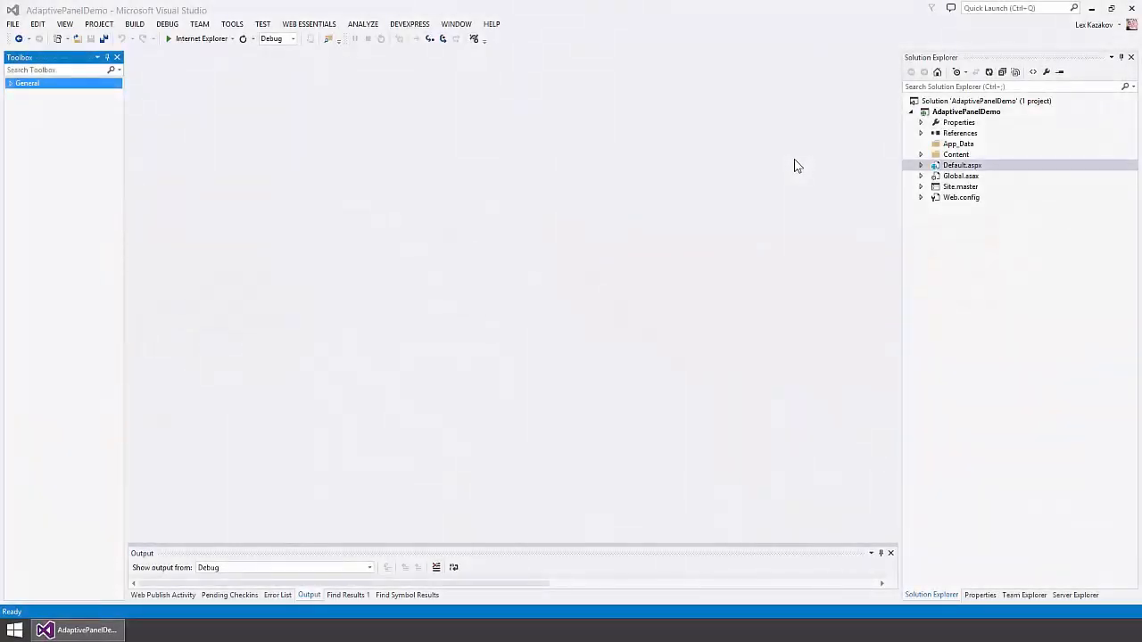
Open Default.aspx from Solution Explorer and view it in the Design layout.
double_click(961, 165)
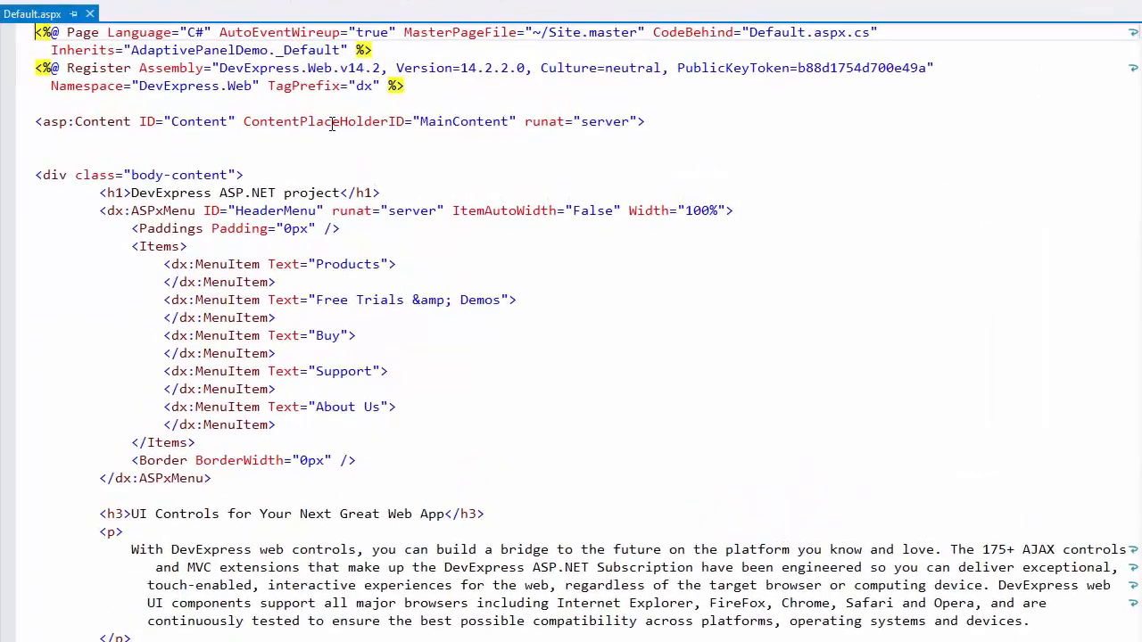
mouse_move(183, 209)
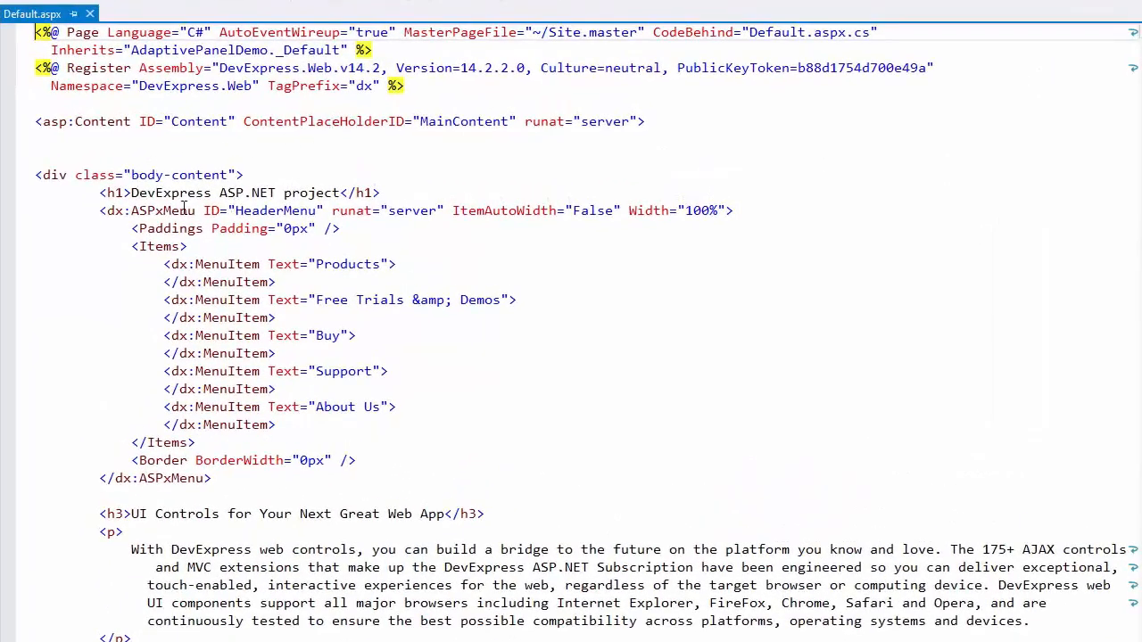
double_click(168, 193)
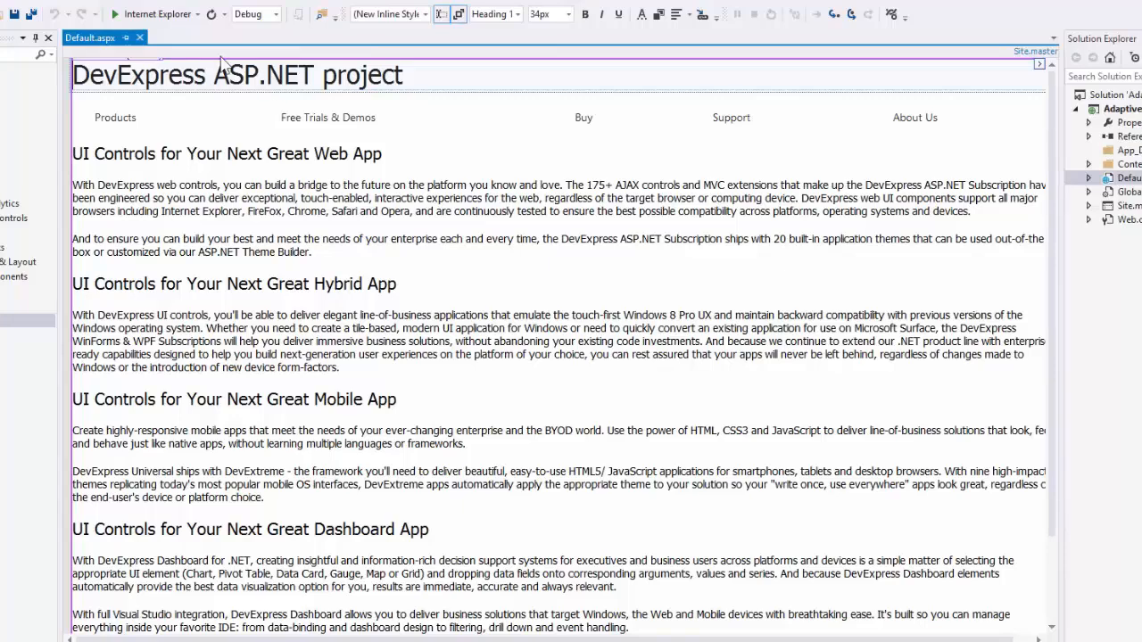
left_click(114, 13)
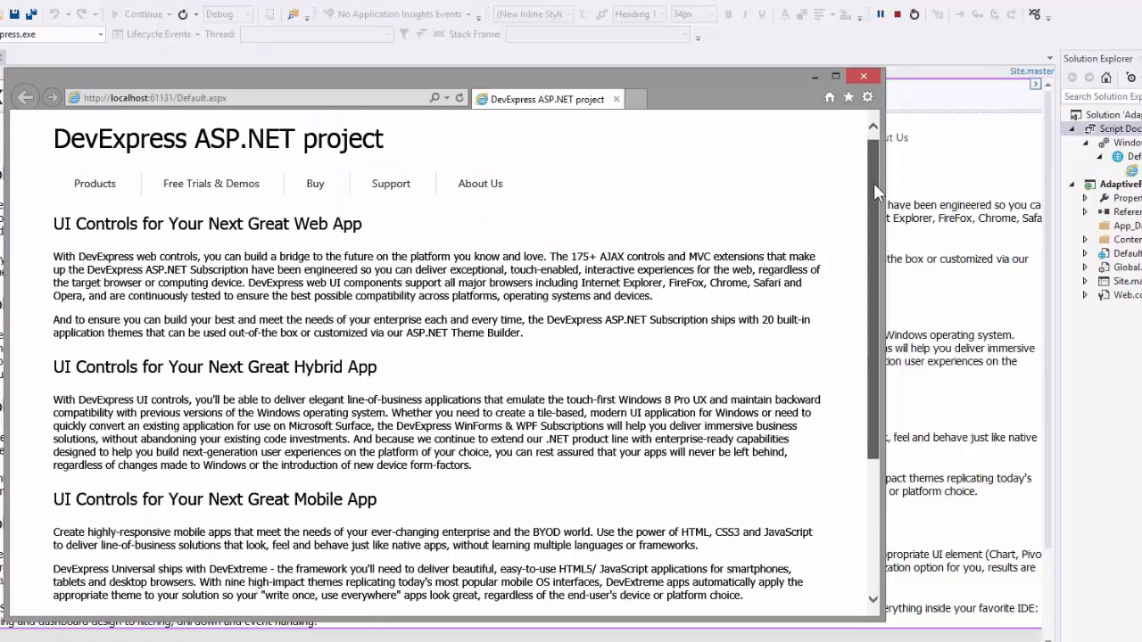
scroll("down", 3)
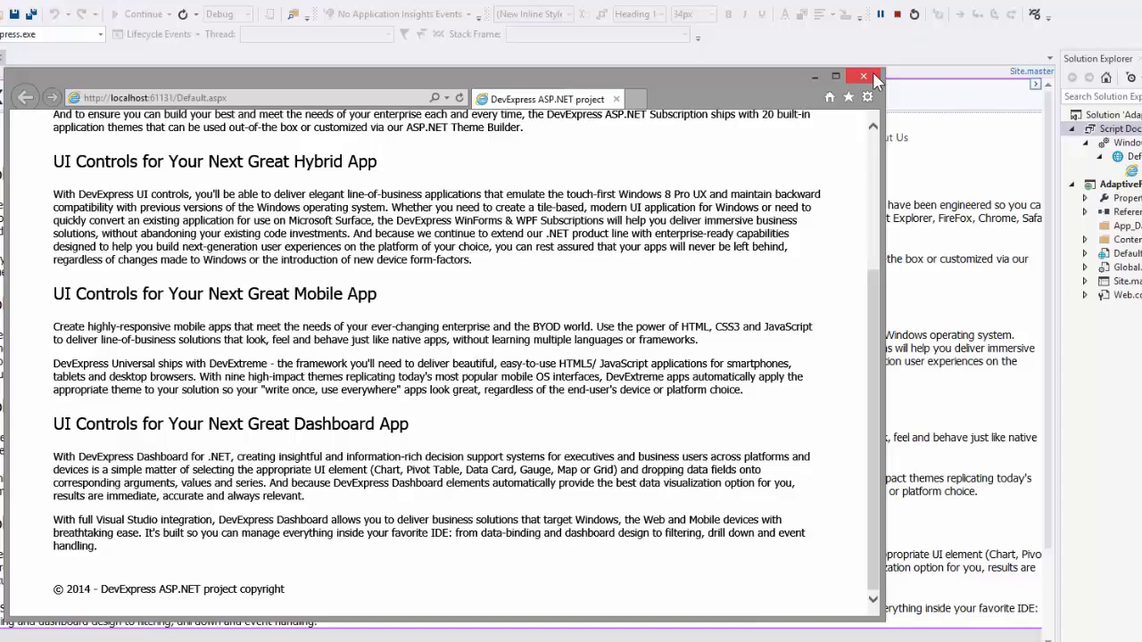
left_click(862, 76)
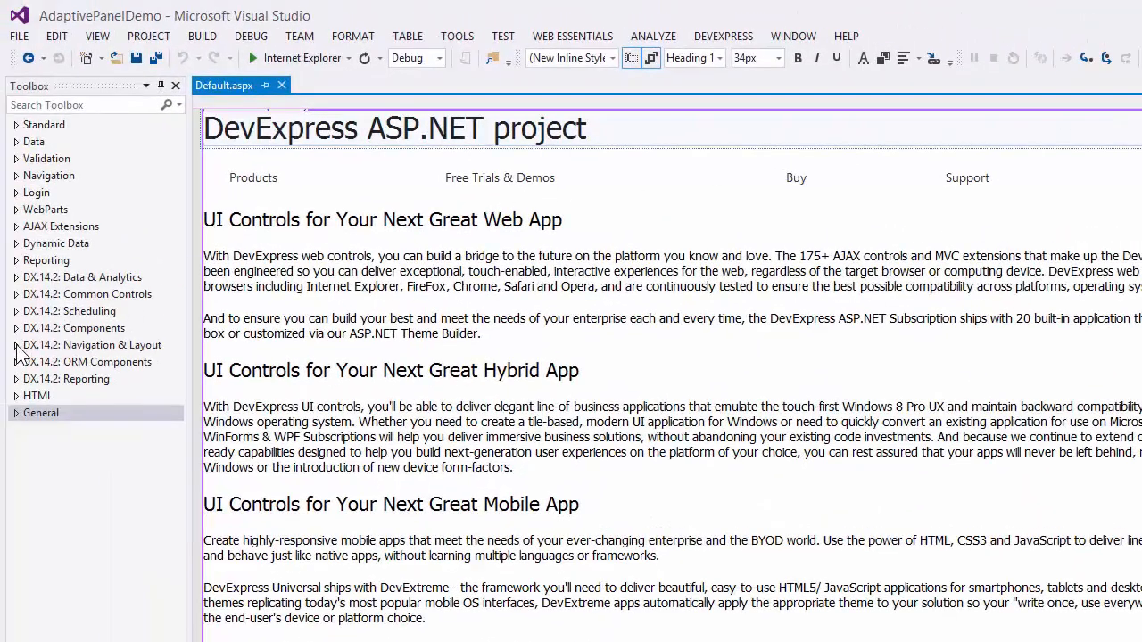
Add an ASPxPanel from Navigation & Layout and set its FixedPosition to WindowTop.
left_click(91, 345)
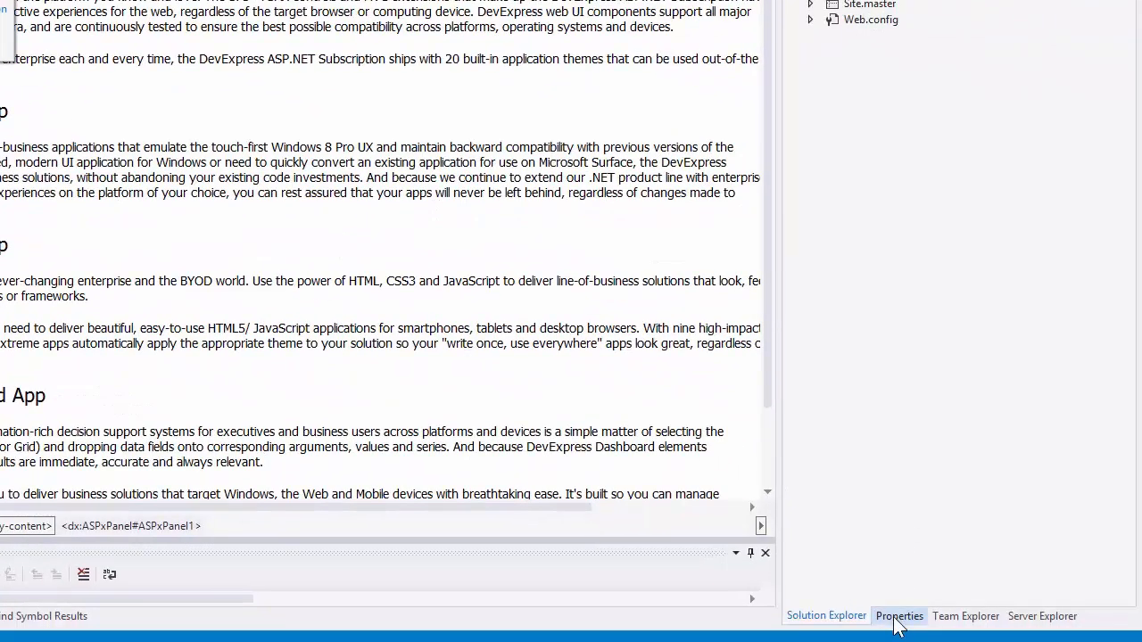
left_click(899, 615)
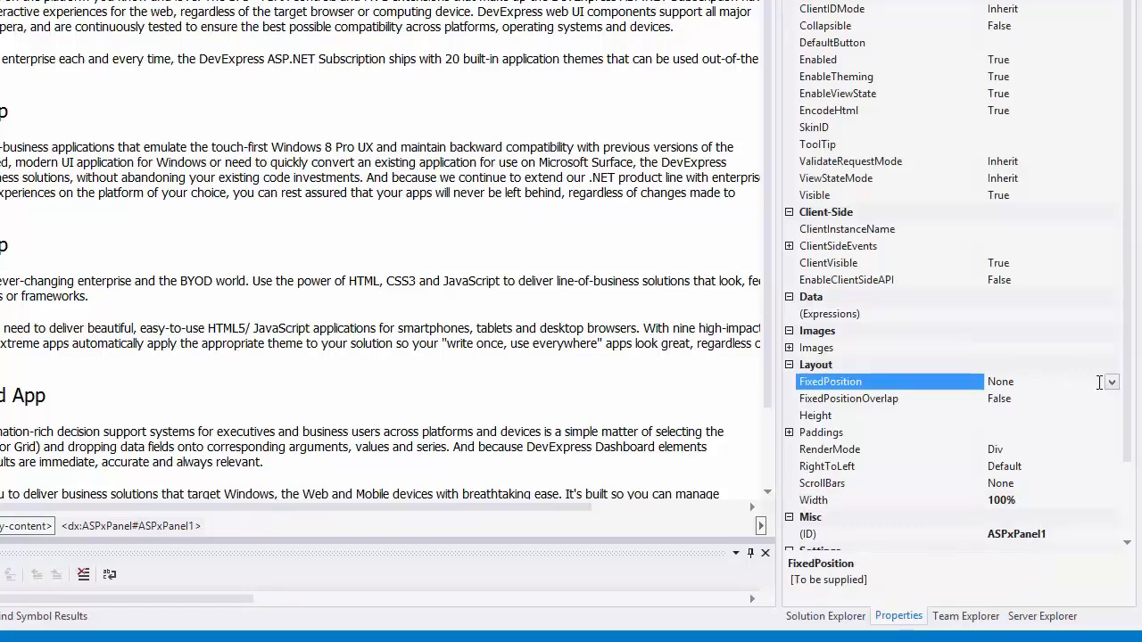
left_click(1110, 381)
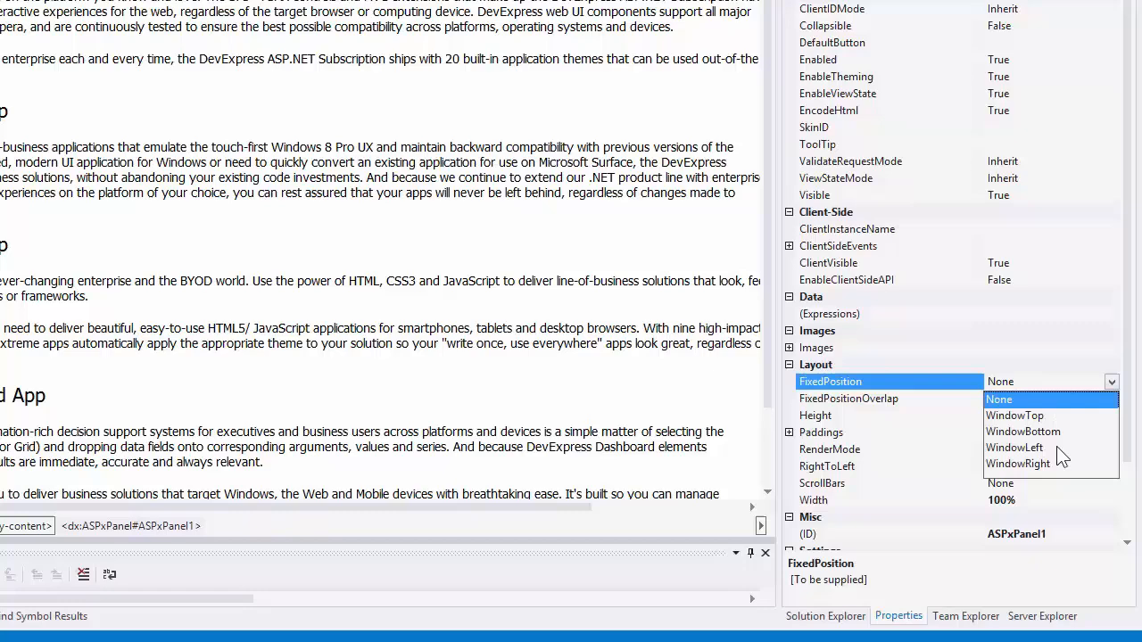
left_click(1015, 416)
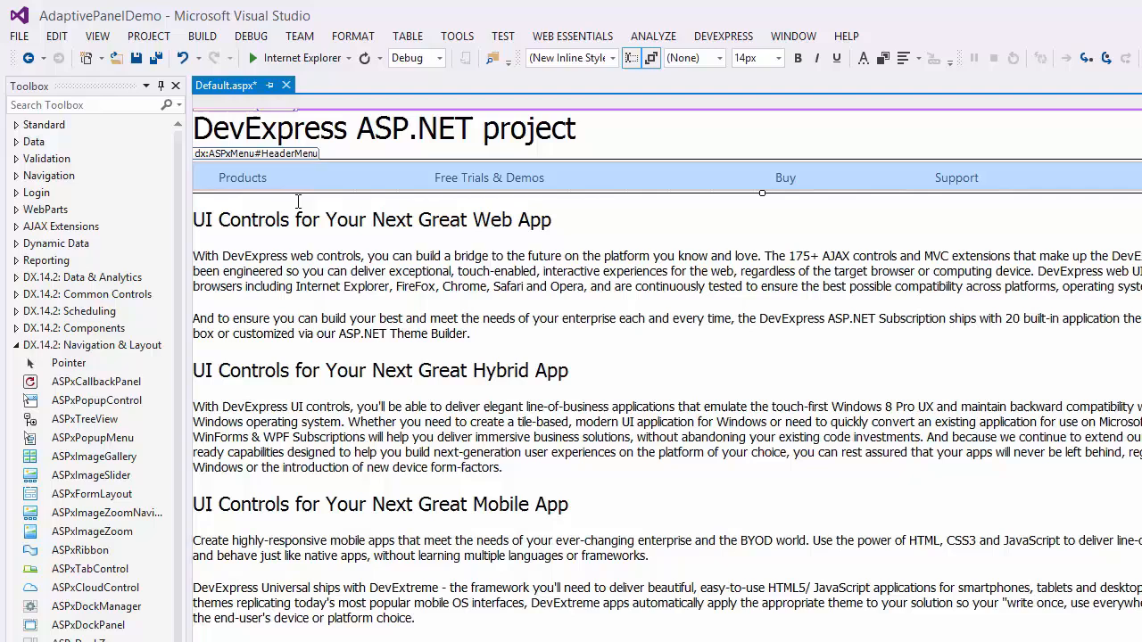
View the markup with heading and menu inside ASPxPanel1, then run the page in Internet Explorer.
scroll("down", 3)
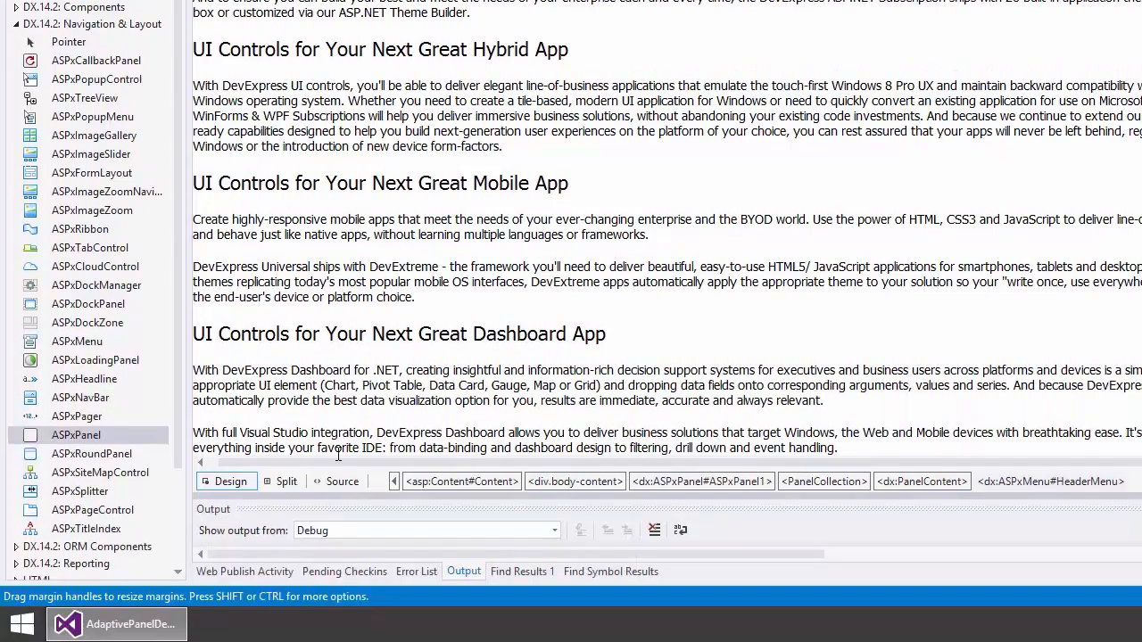
left_click(341, 481)
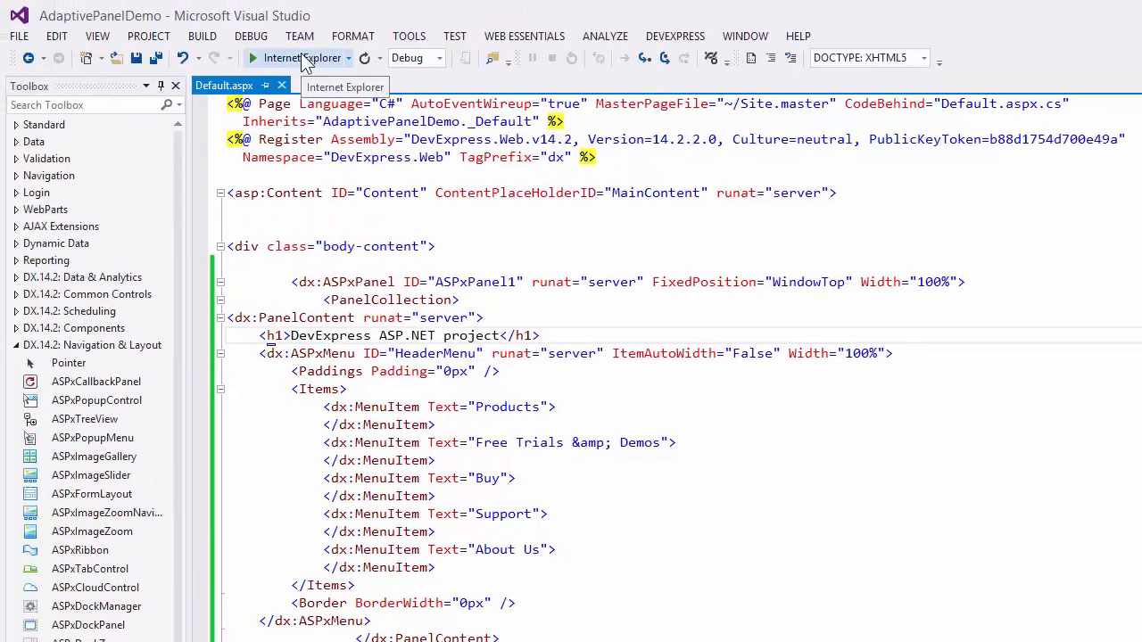
left_click(278, 57)
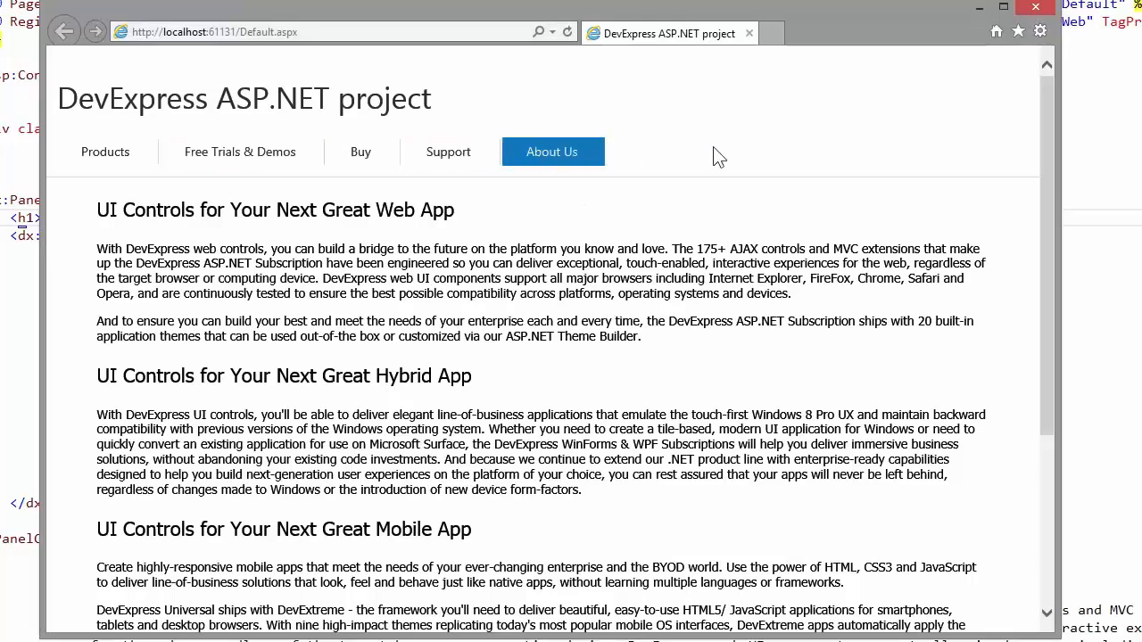
Scroll the page down and back up to confirm the header panel stays pinned at the top.
scroll("down", 3)
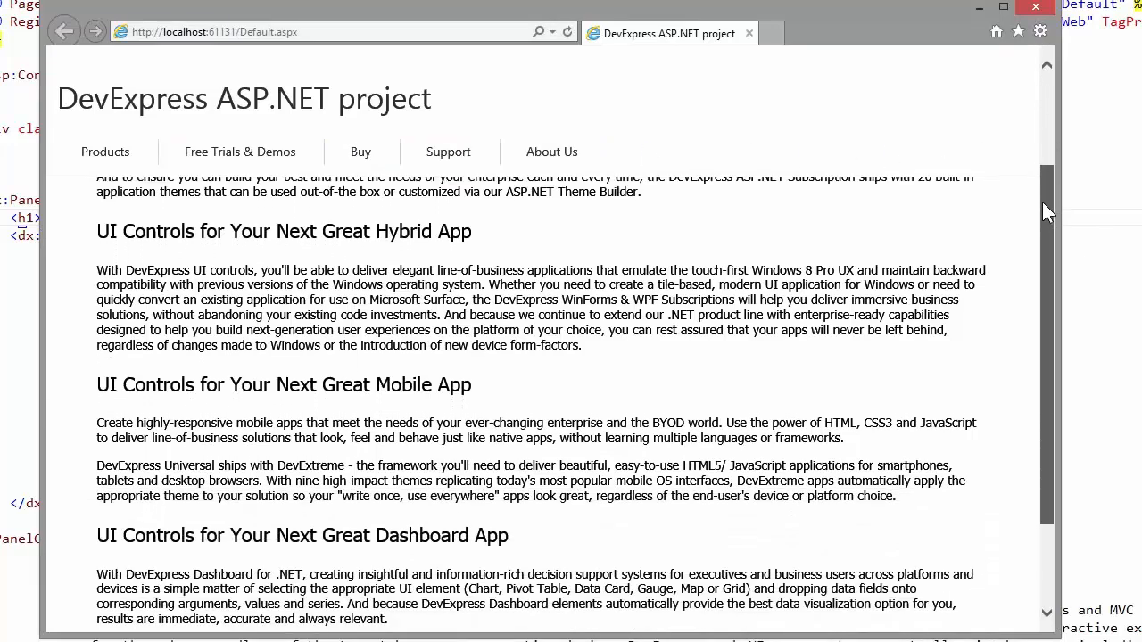
scroll("down", 3)
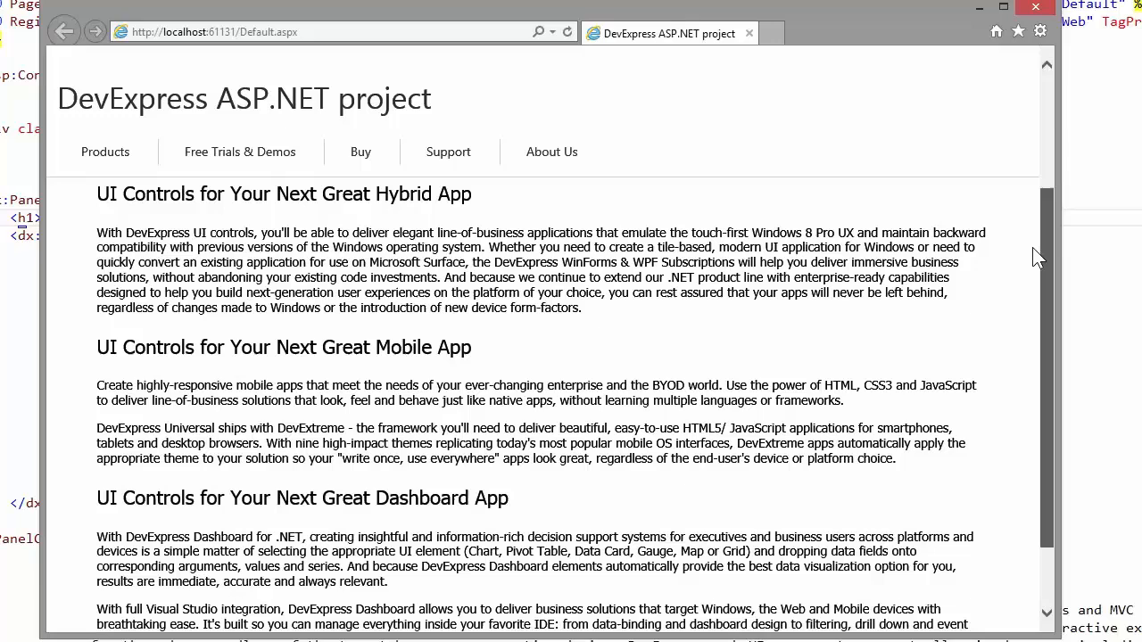
scroll("up", 3)
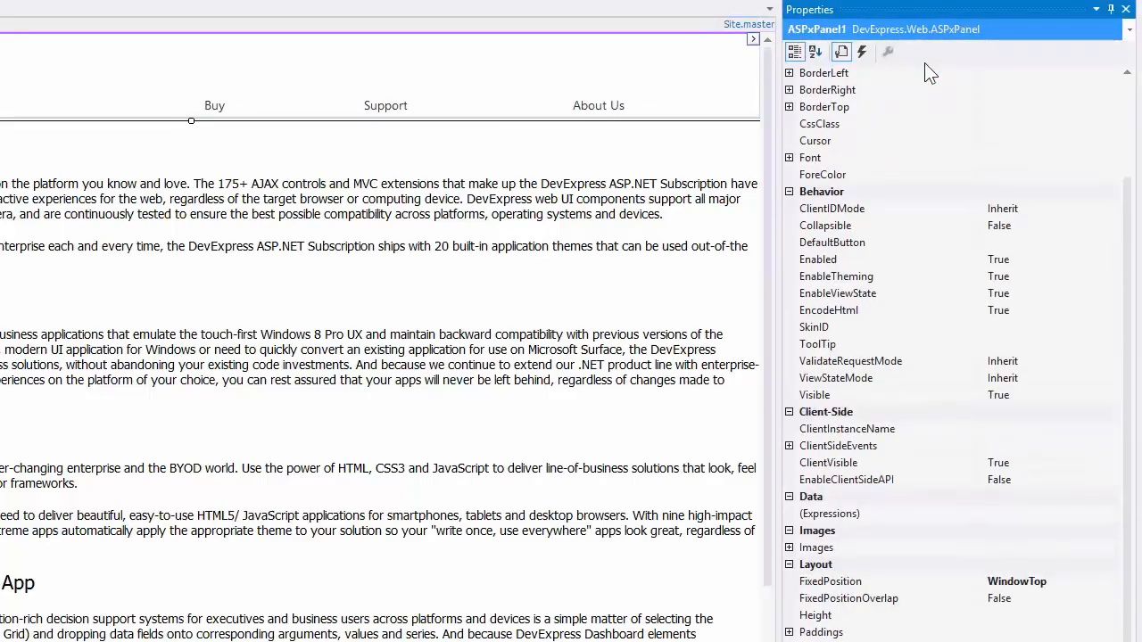
mouse_move(1032, 241)
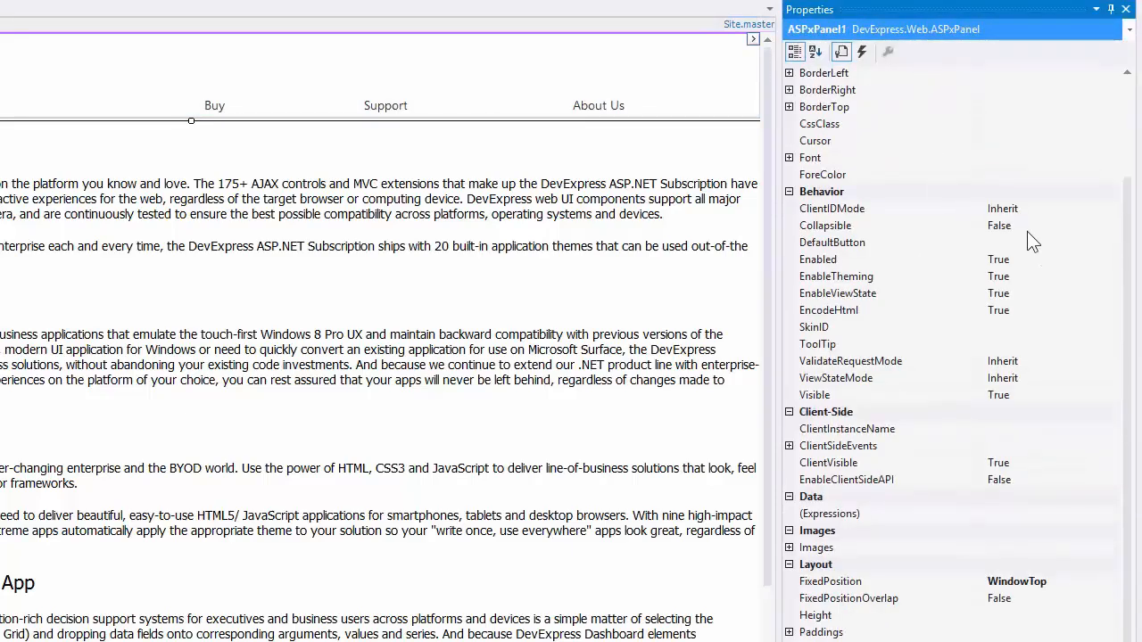
Set ASPxPanel1's Collapsible property to True.
left_click(825, 225)
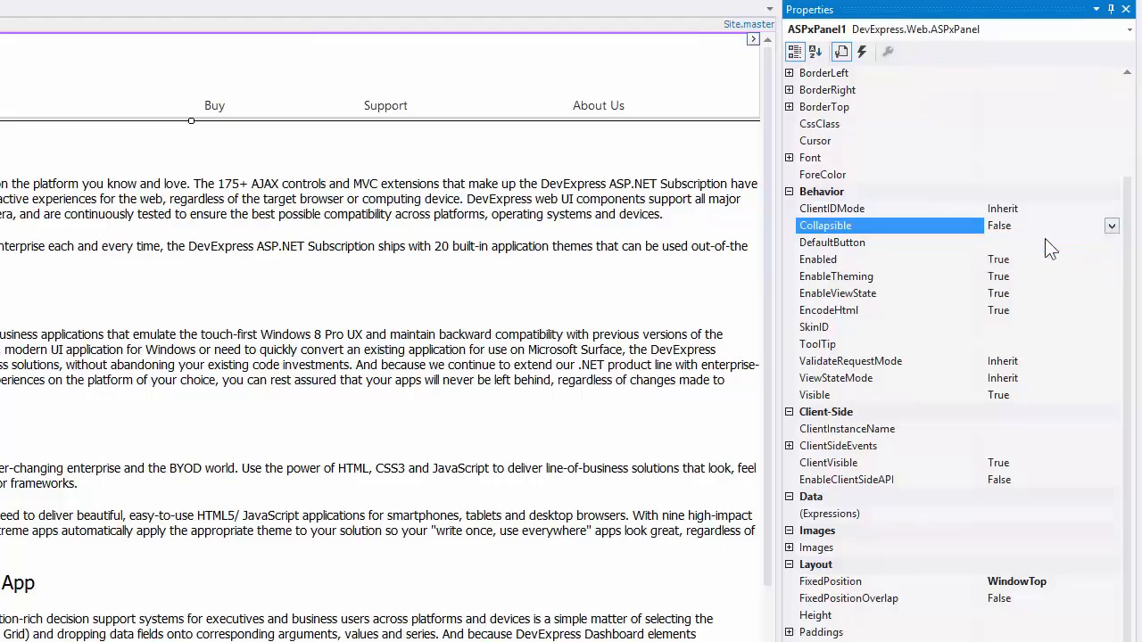
left_click(1110, 225)
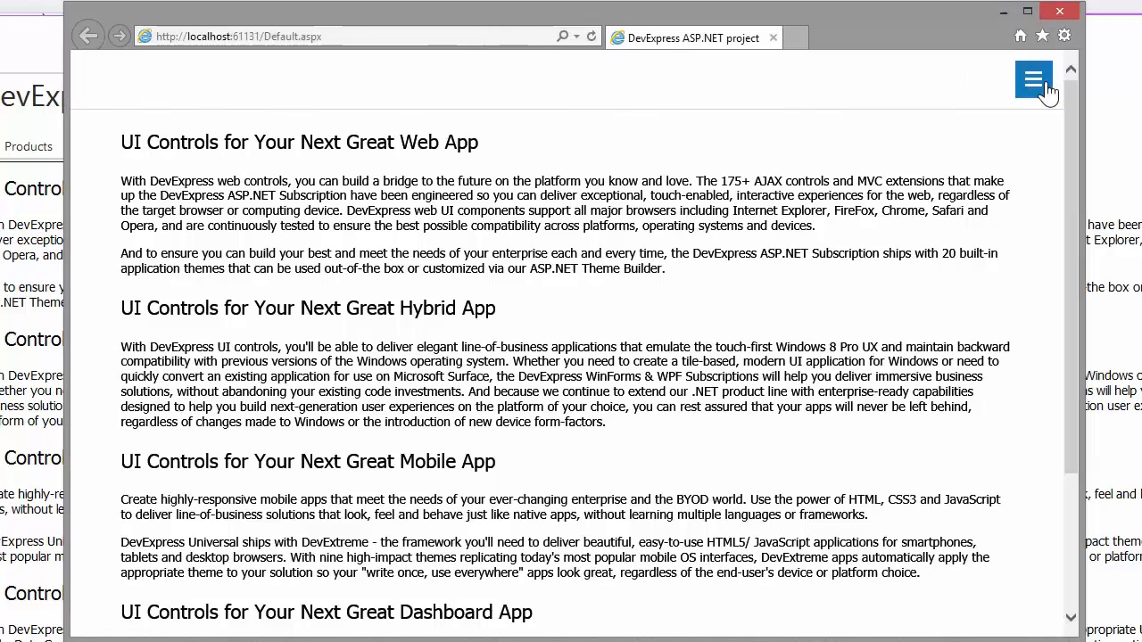
Expand the collapsed panel with the top-right hamburger button to reveal heading and menu.
left_click(1032, 78)
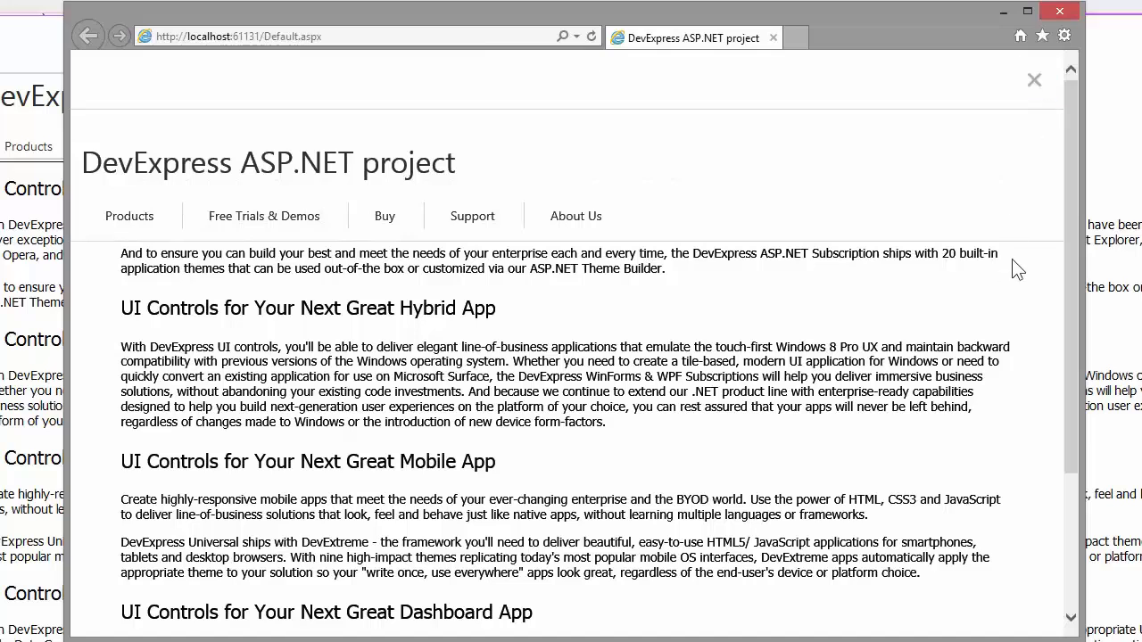
mouse_move(1031, 176)
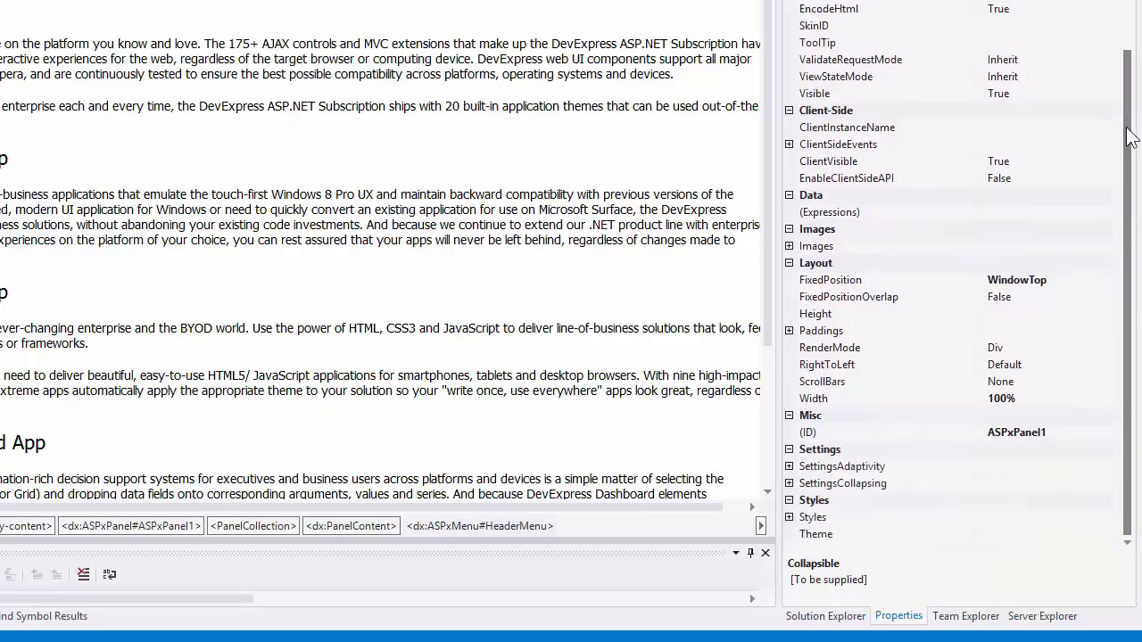
Under SettingsAdaptivity, set CollapseAtWindowInnerWidth so the panel collapses in narrow windows.
left_click(788, 467)
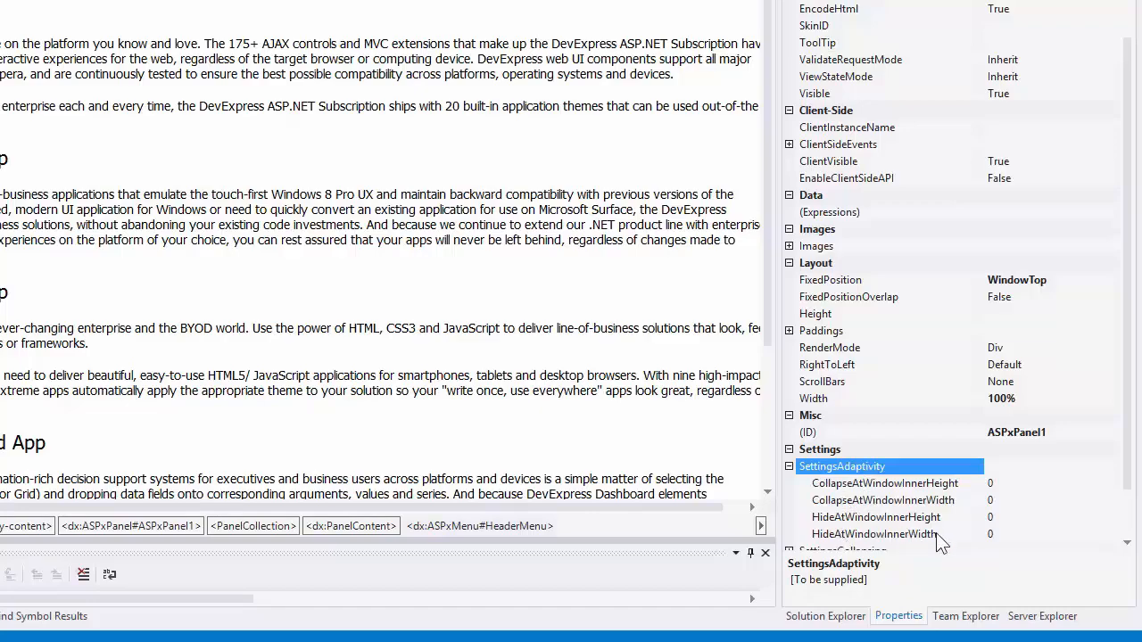
left_click(883, 500)
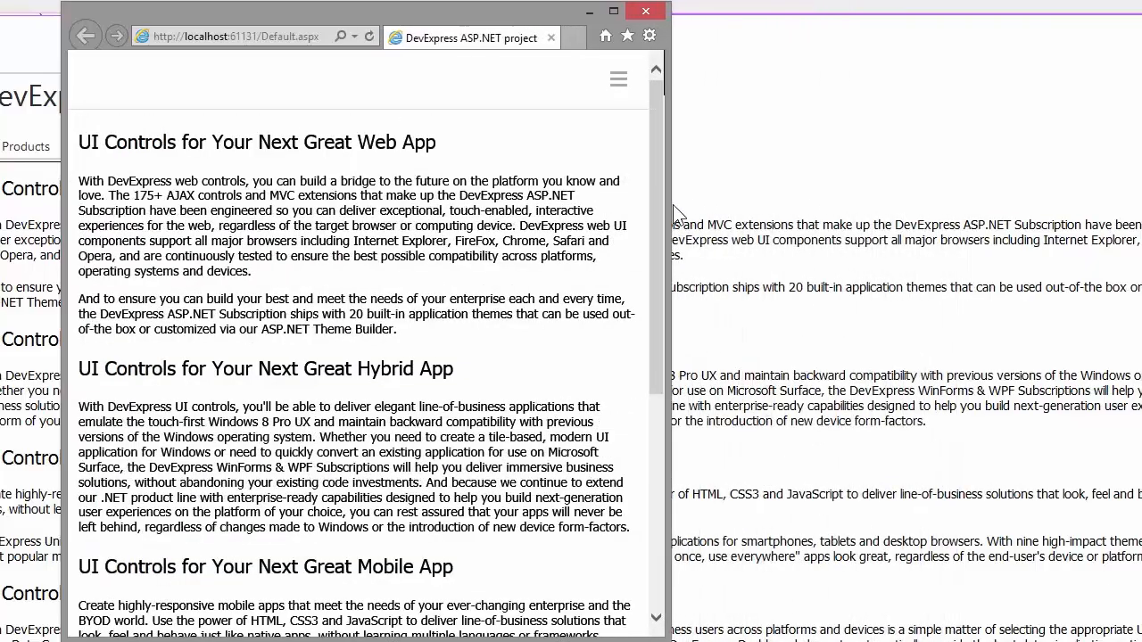
In the narrow window, expand the panel to show the wrapped menu, collapse it, and close the browser.
scroll("up", 3)
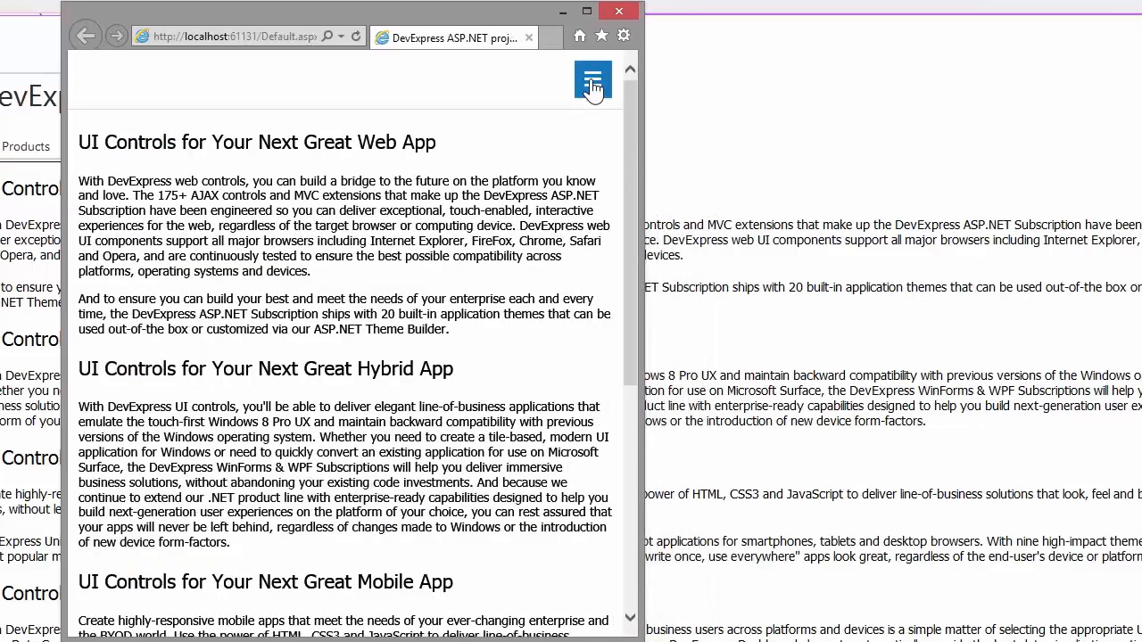
left_click(593, 80)
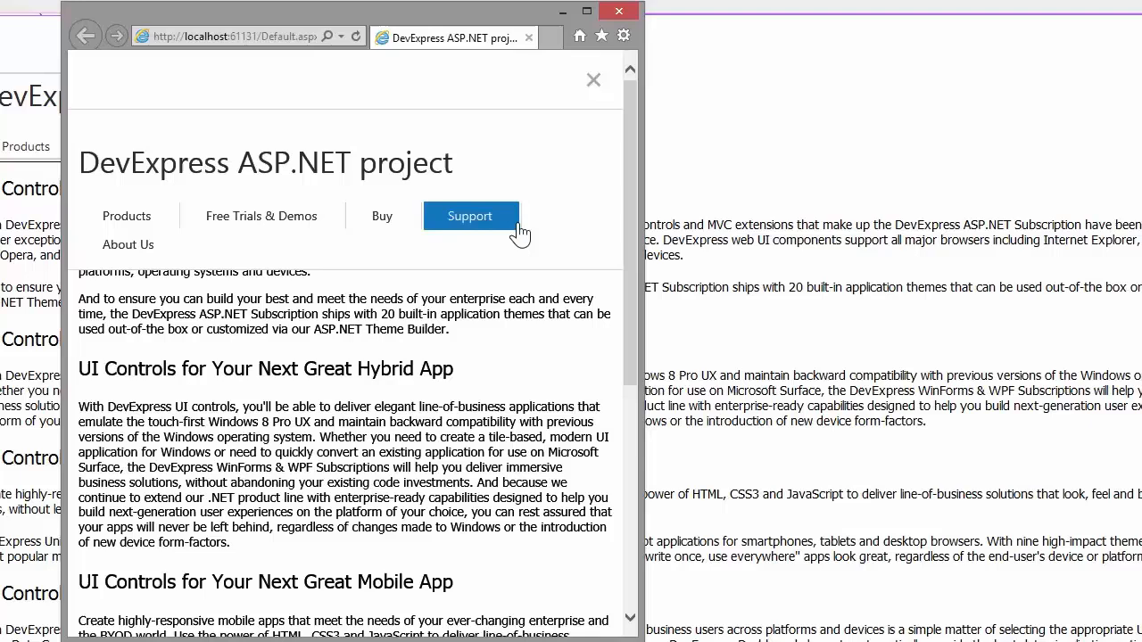
left_click(592, 79)
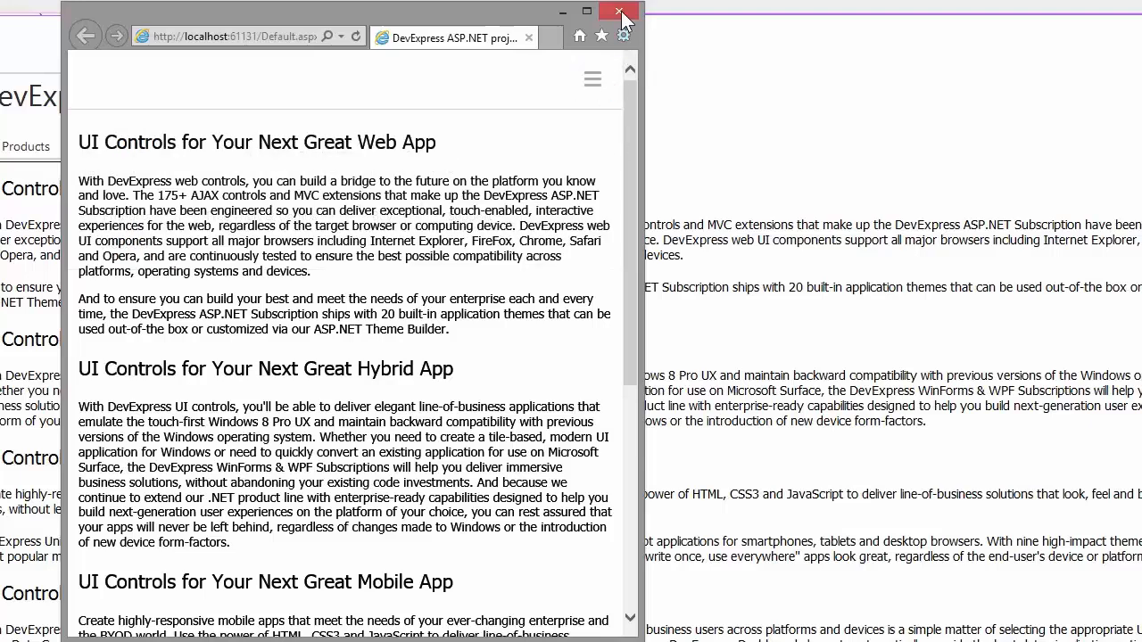
left_click(587, 11)
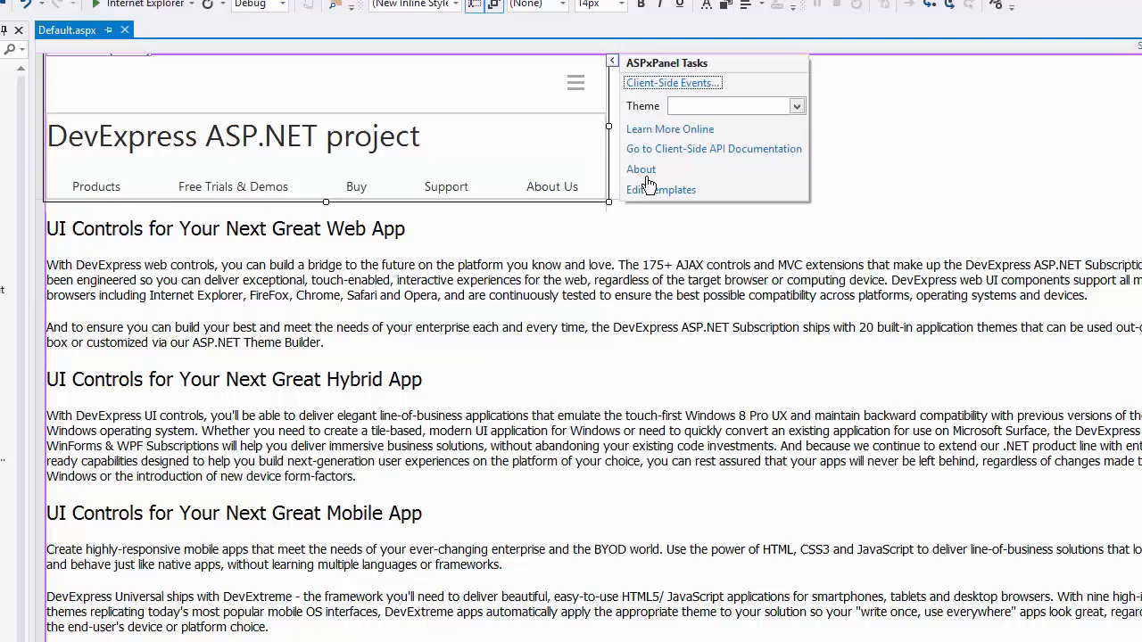
Edit ASPxPanel1's Expanded Template and set HeaderMenu's Orientation to Vertical.
left_click(661, 190)
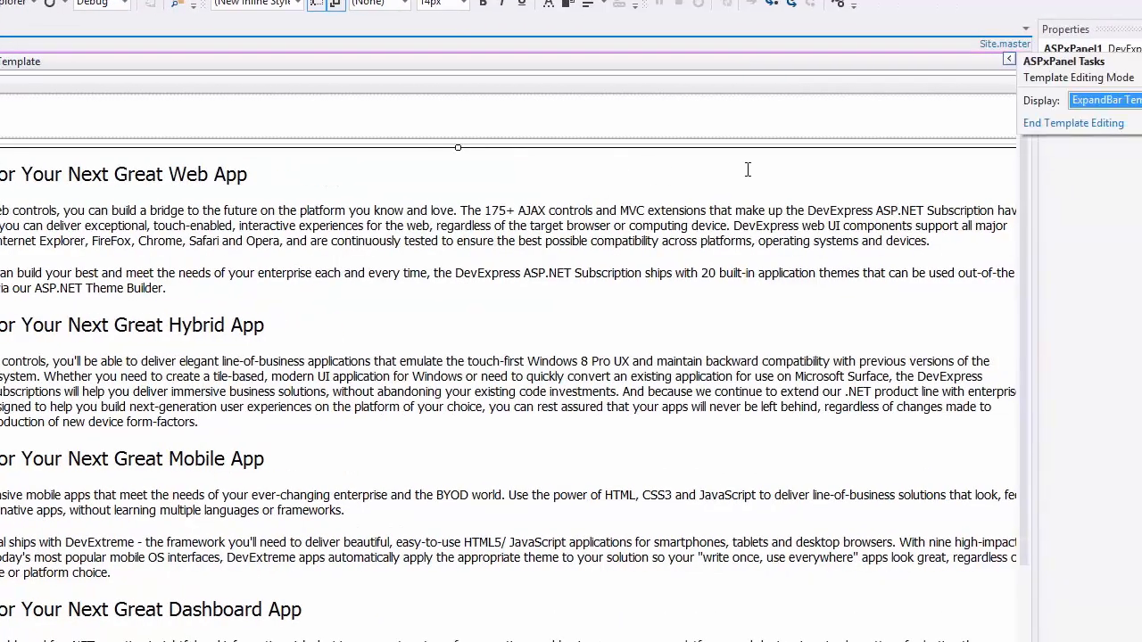
left_click(935, 97)
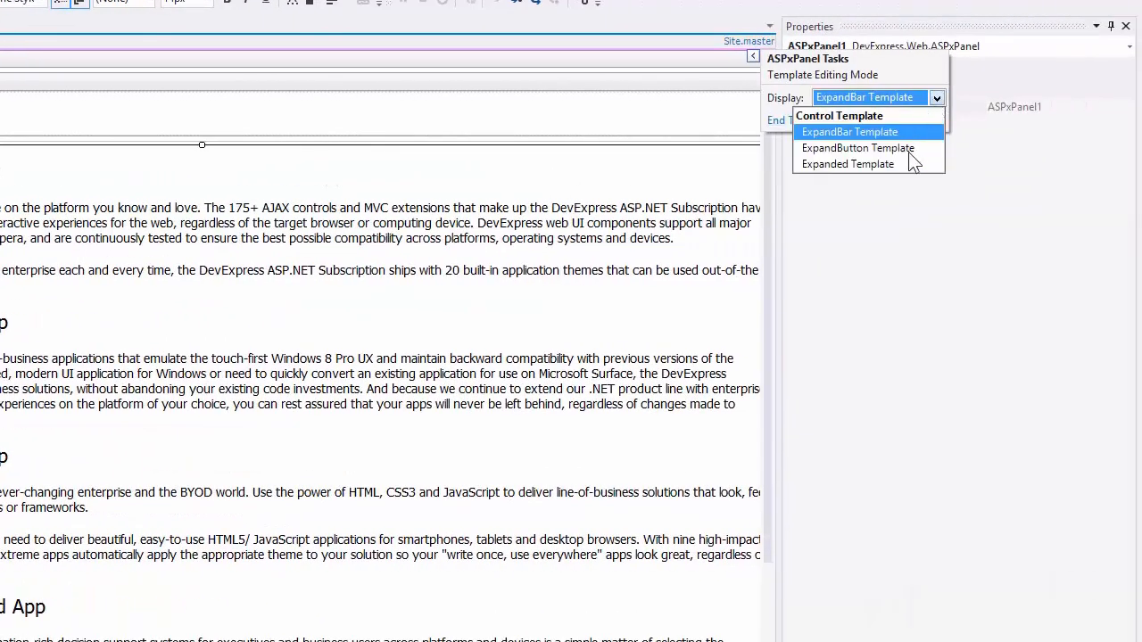
left_click(847, 163)
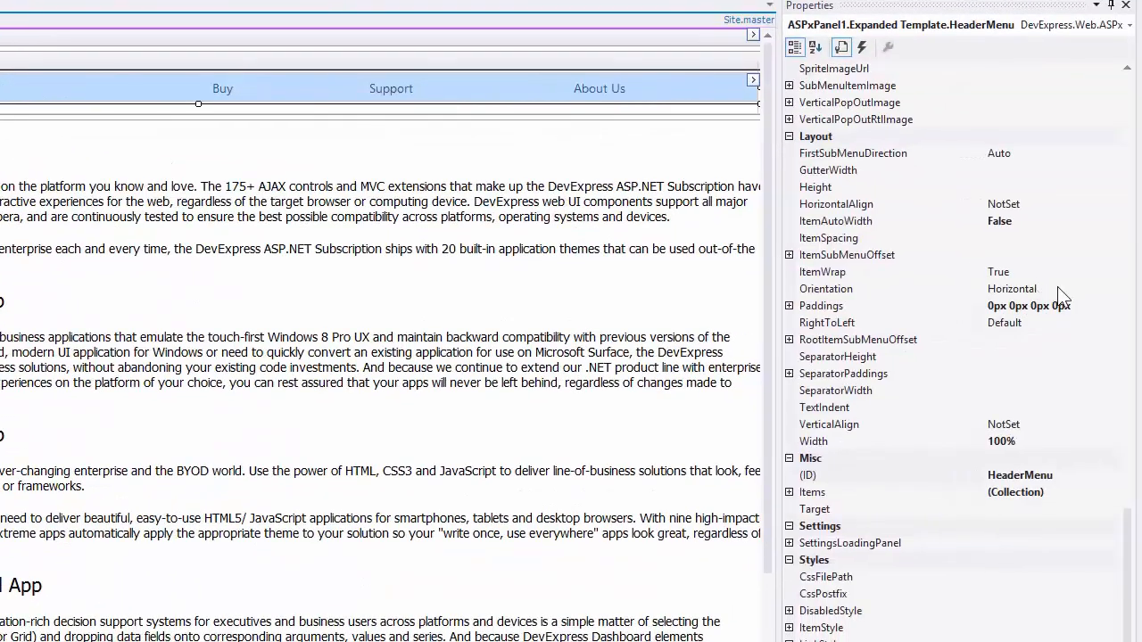
left_click(1110, 288)
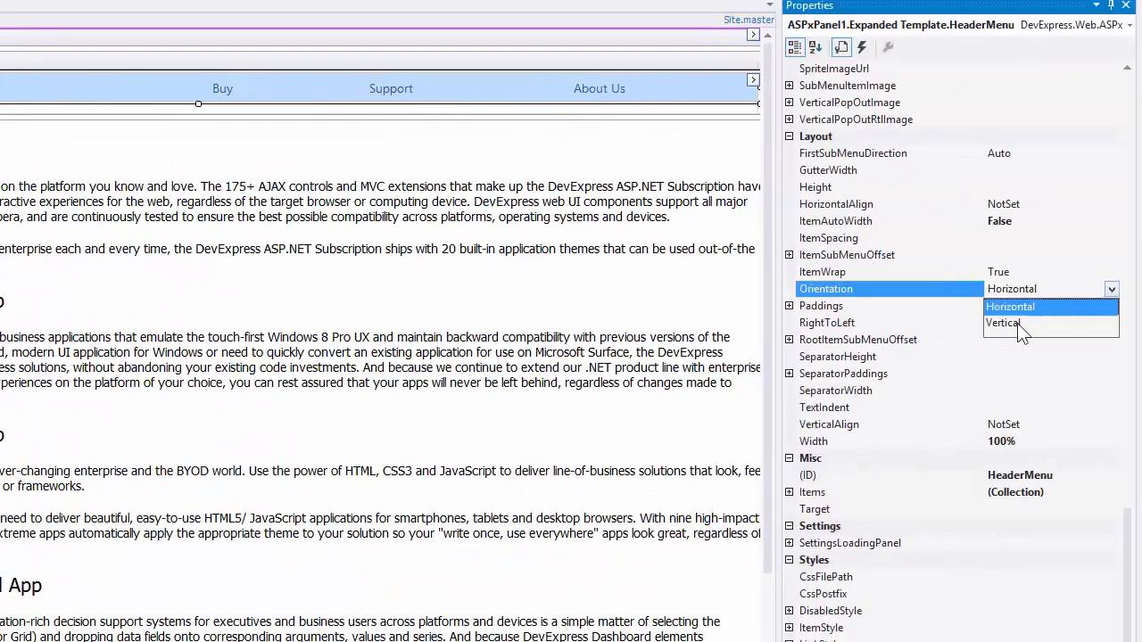
left_click(1002, 323)
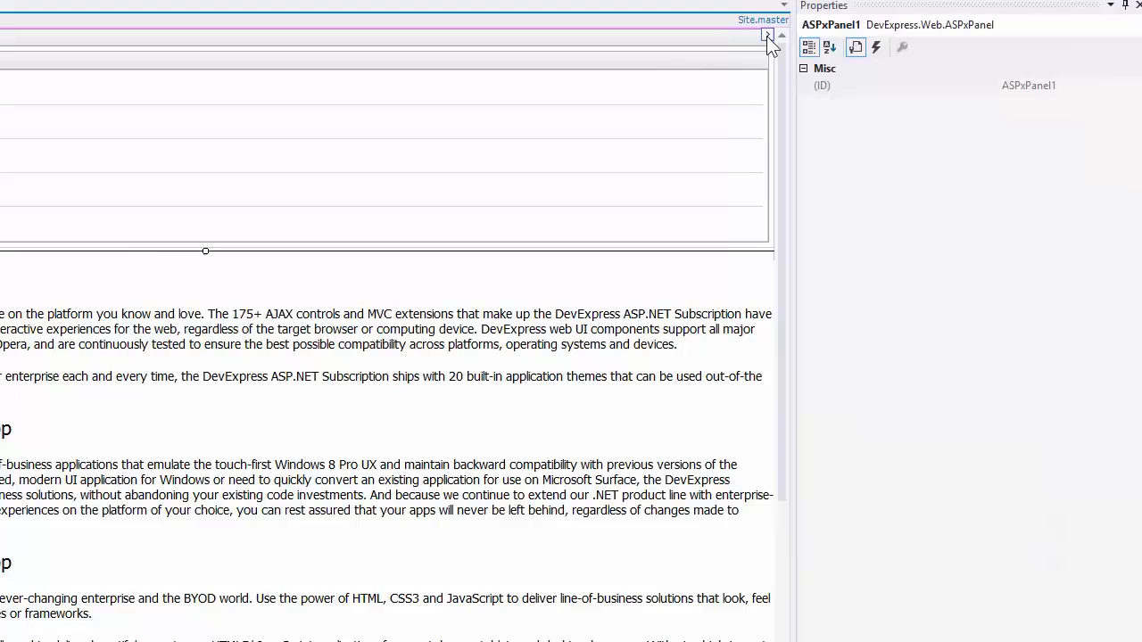
End template editing, select the h1 DevExpress ASP.NET project heading and copy it for the ExpandBar.
left_click(768, 36)
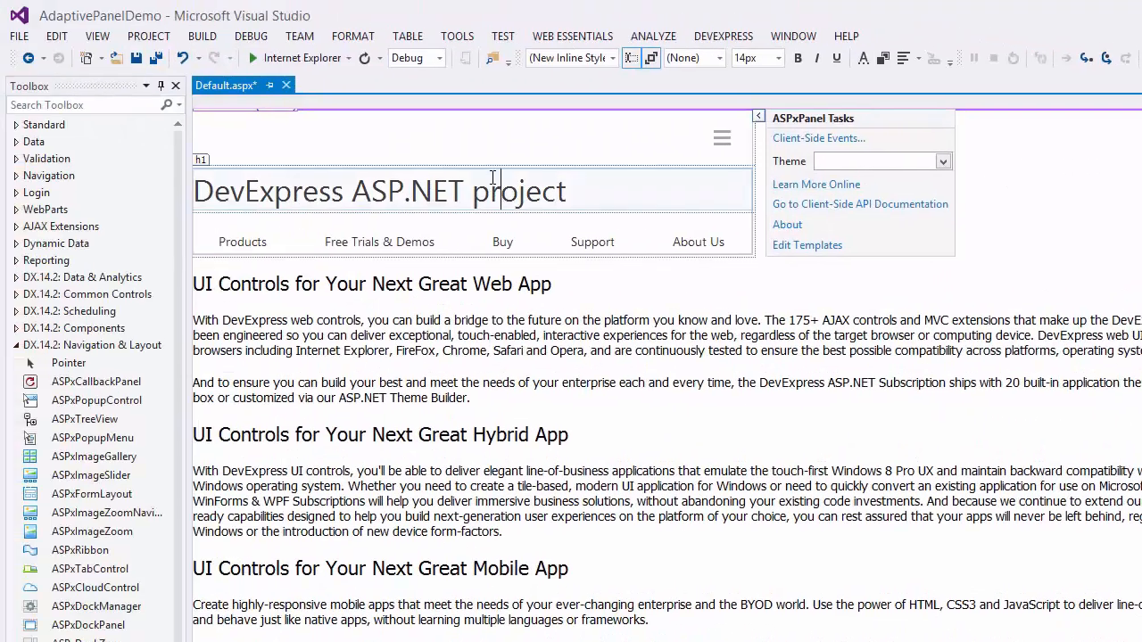
left_click(379, 190)
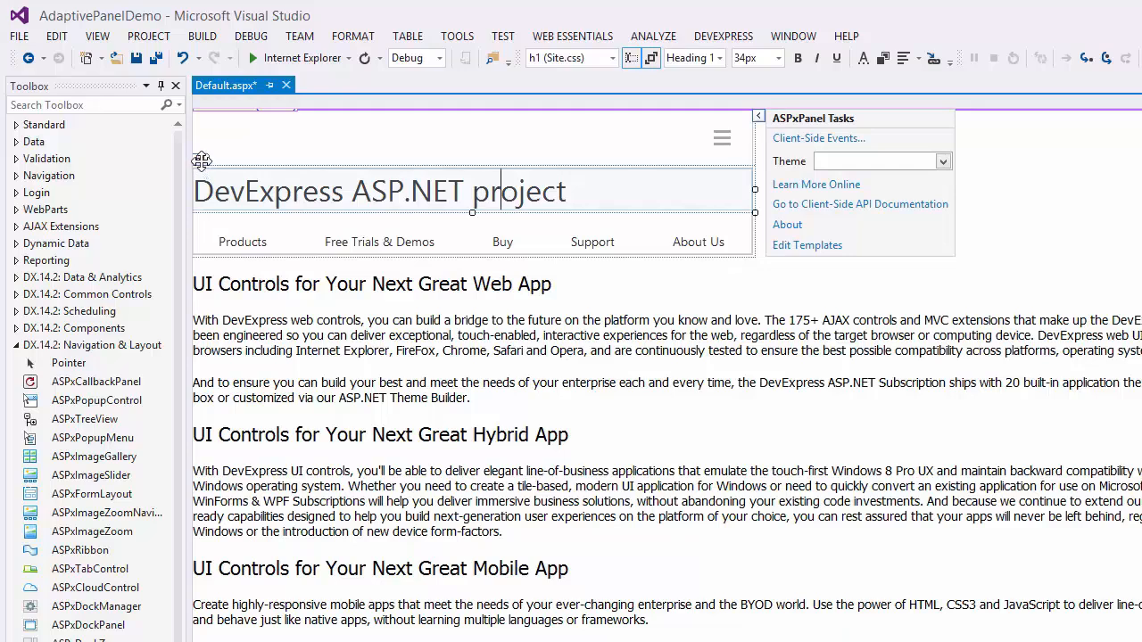
right_click(379, 190)
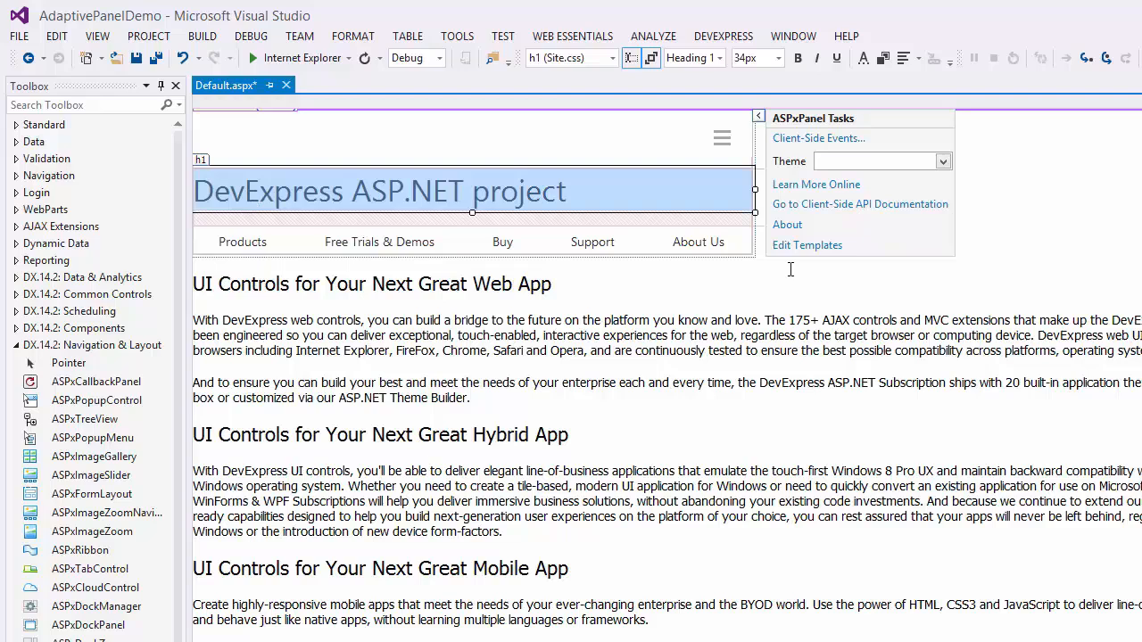
left_click(806, 244)
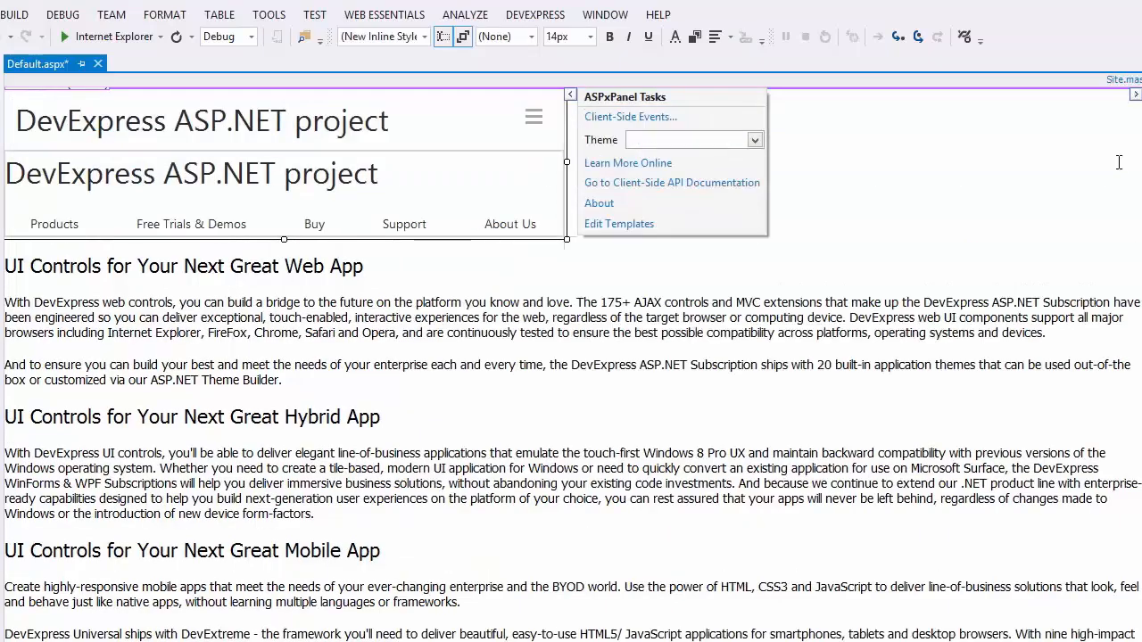
mouse_move(111, 37)
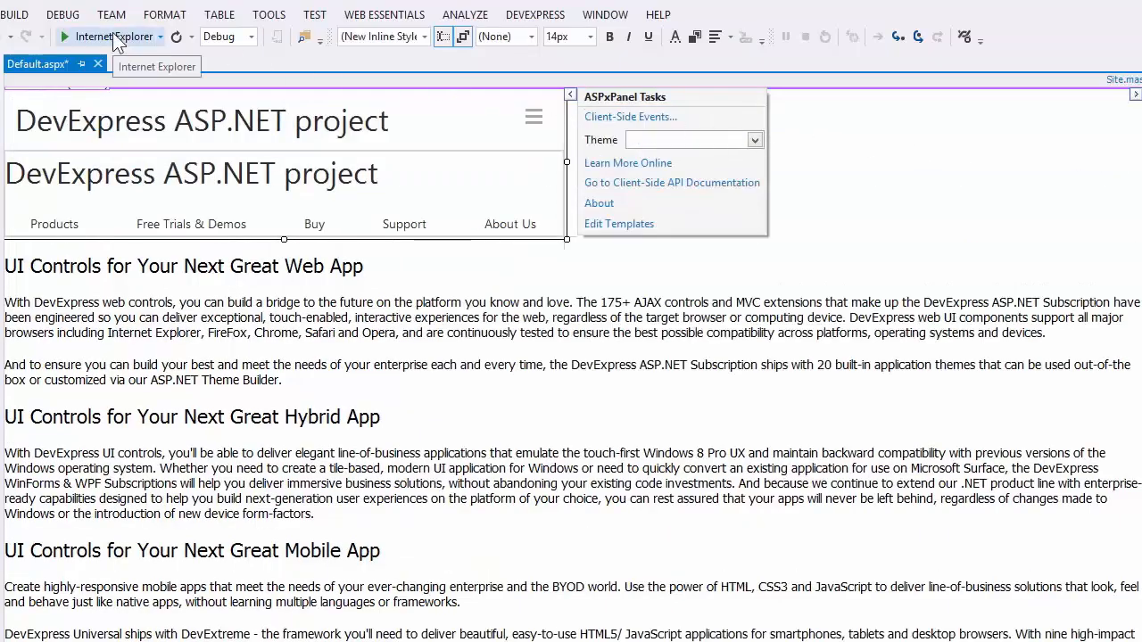
Run the page in IE, toggle the menu icon open and closed, and scroll to confirm the bar stays fixed.
left_click(89, 37)
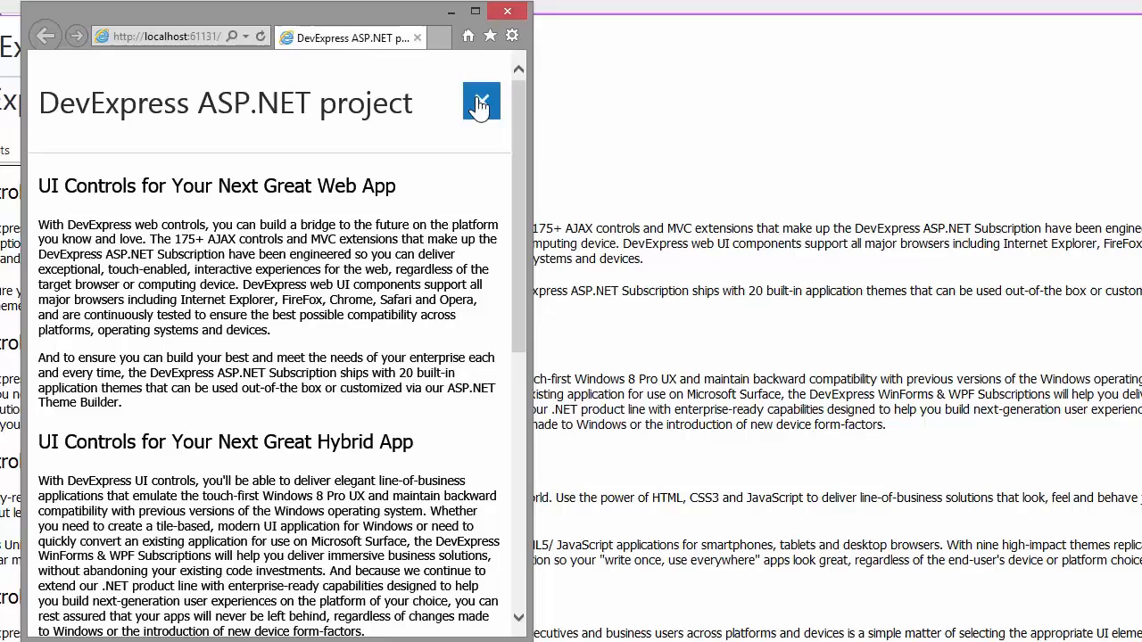
left_click(481, 102)
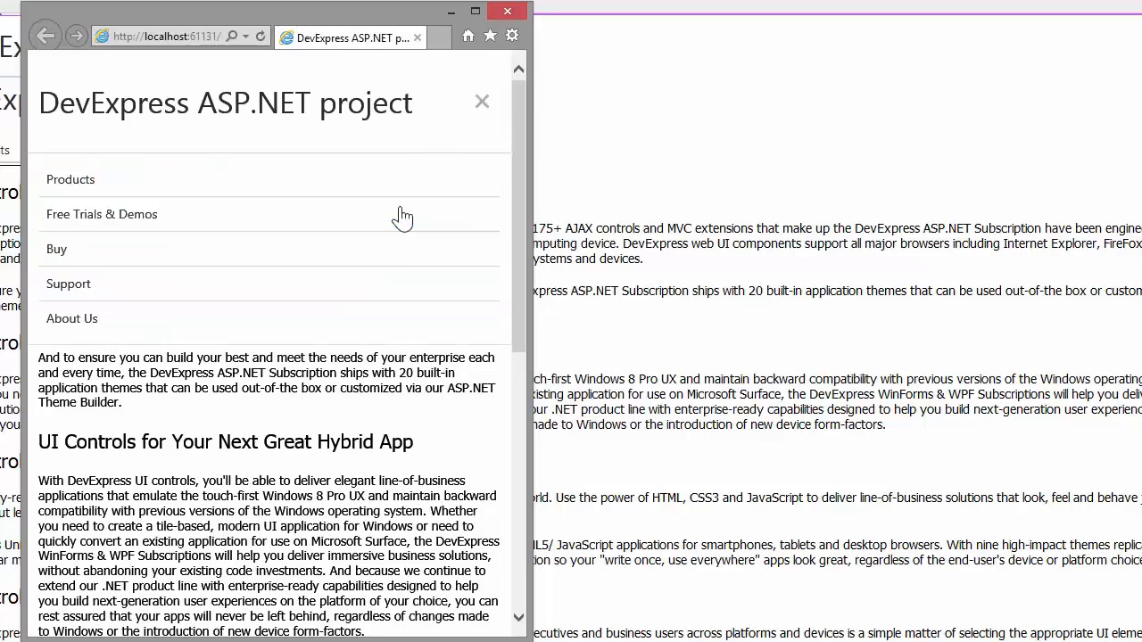
left_click(482, 101)
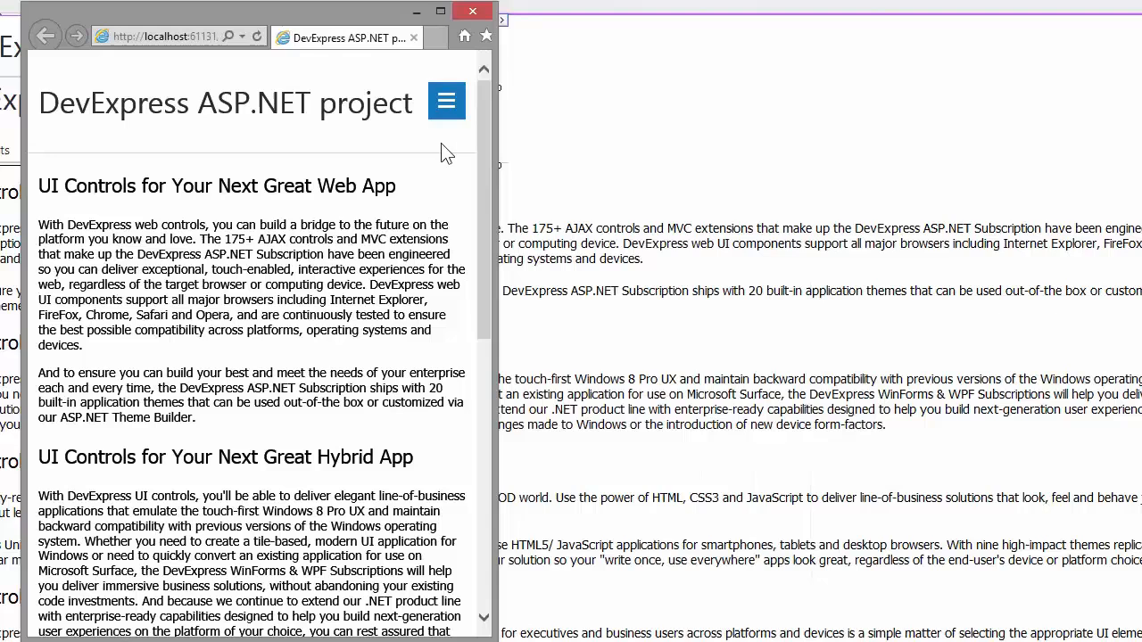
scroll("down", 3)
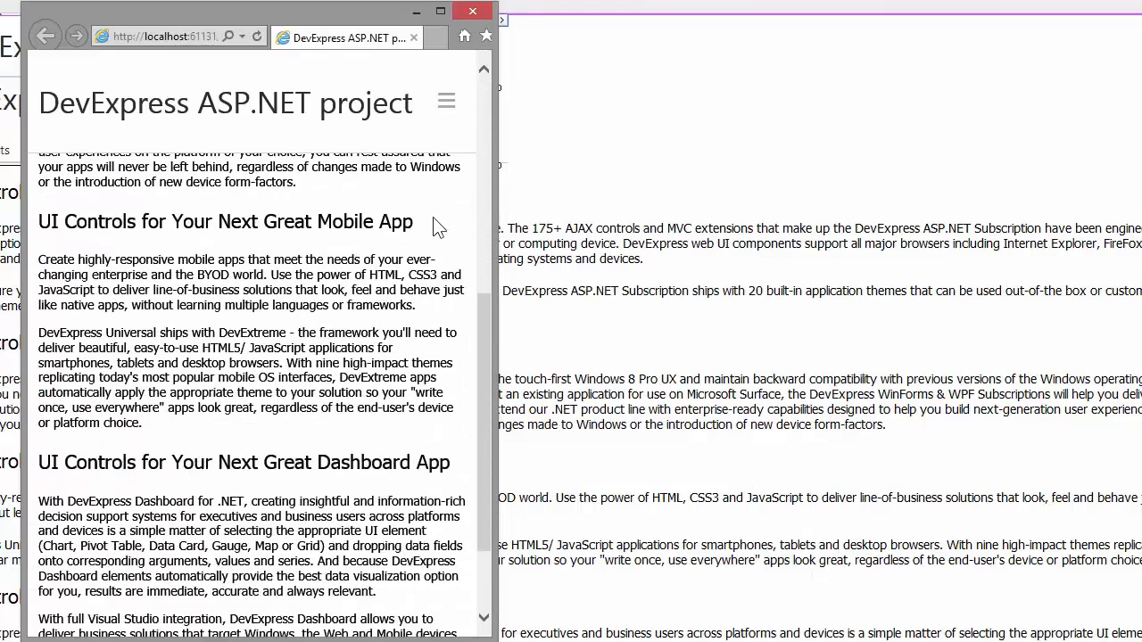
scroll("up", 3)
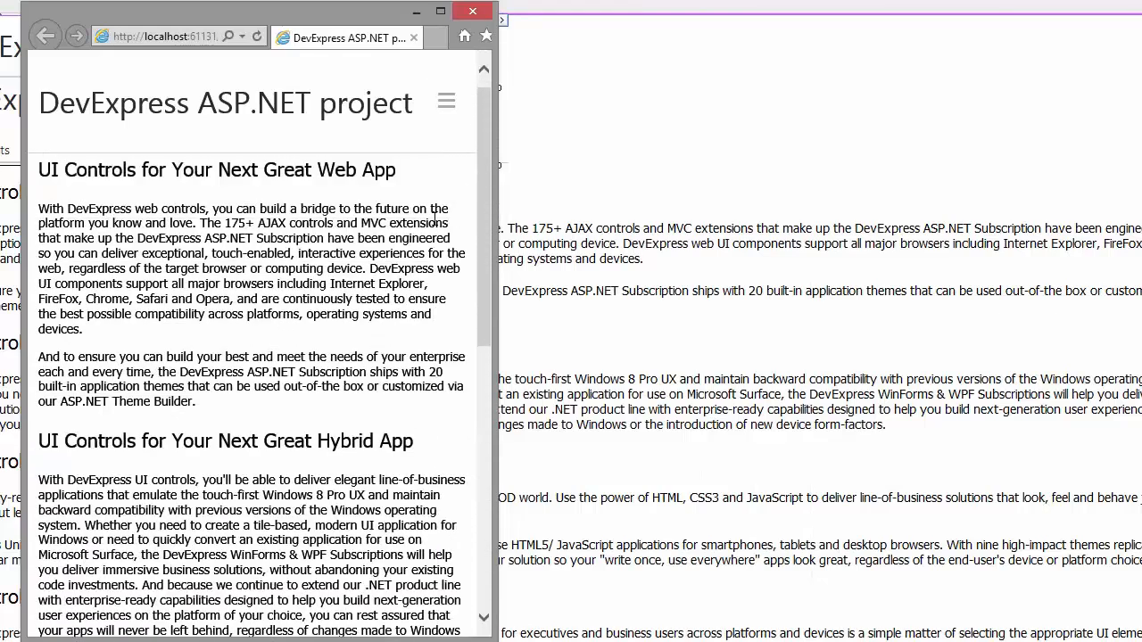